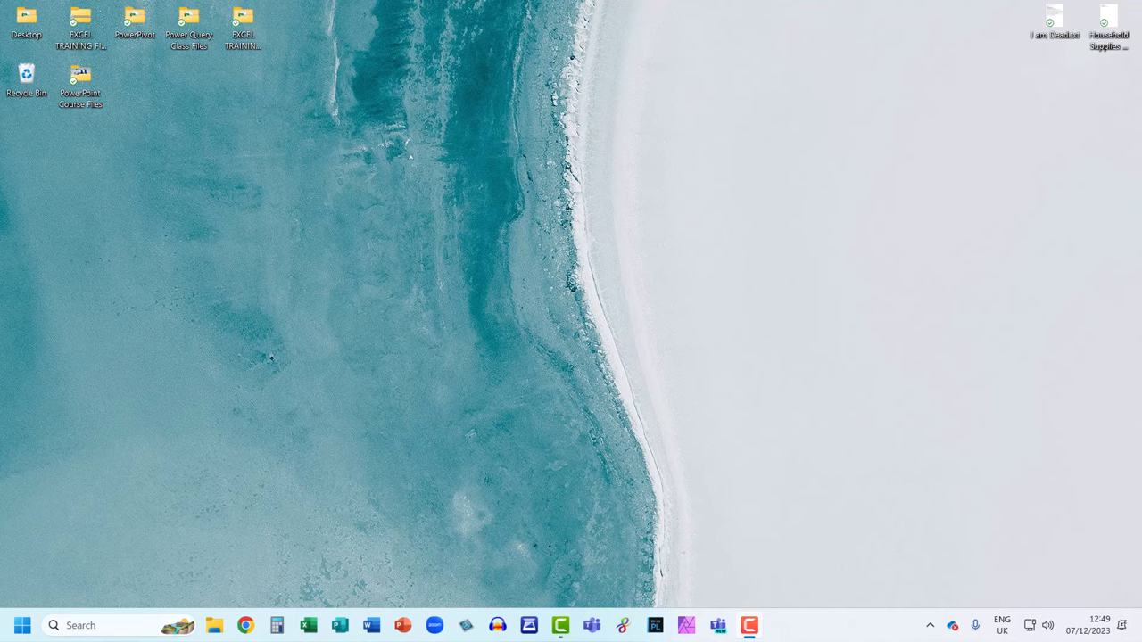
# Launch Device Manager from the Win+X quick link menu
pyautogui.press('Win+X')
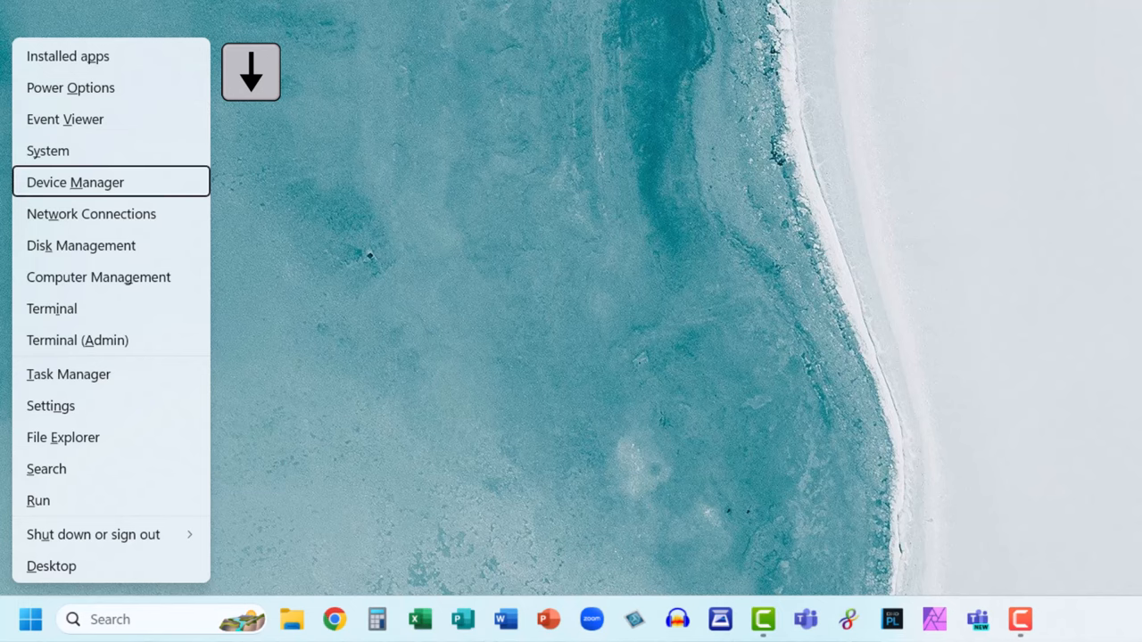
pyautogui.press('Enter')
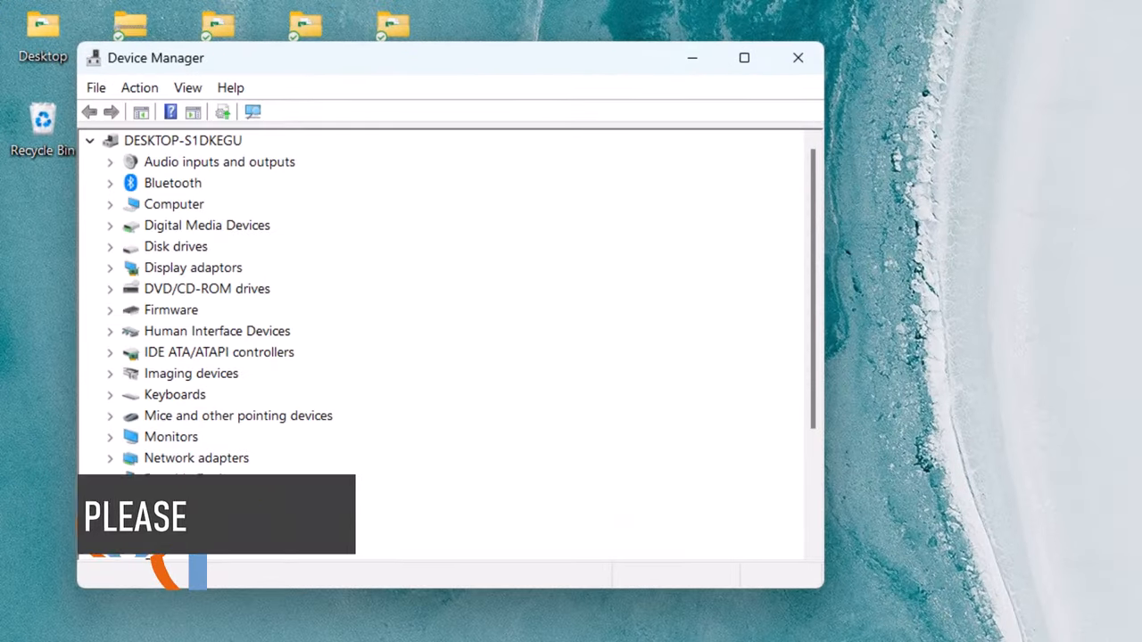
# Expand Mice and other pointing devices and bring up the HID-compliant mouse's actions menu
pyautogui.press('Tab')
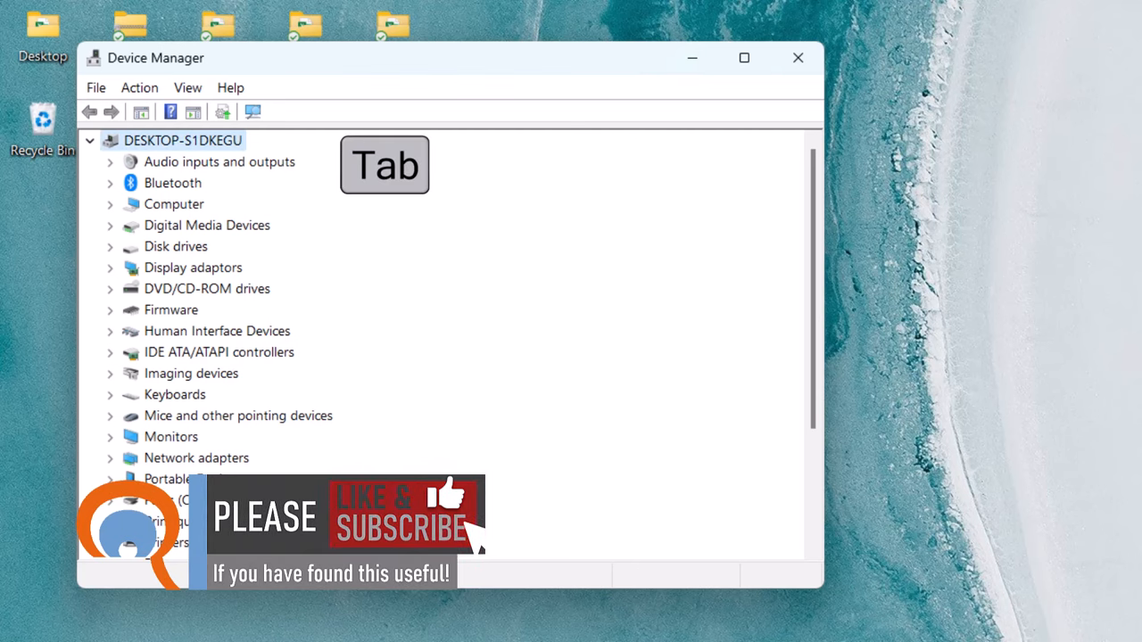
pyautogui.press('Tab')
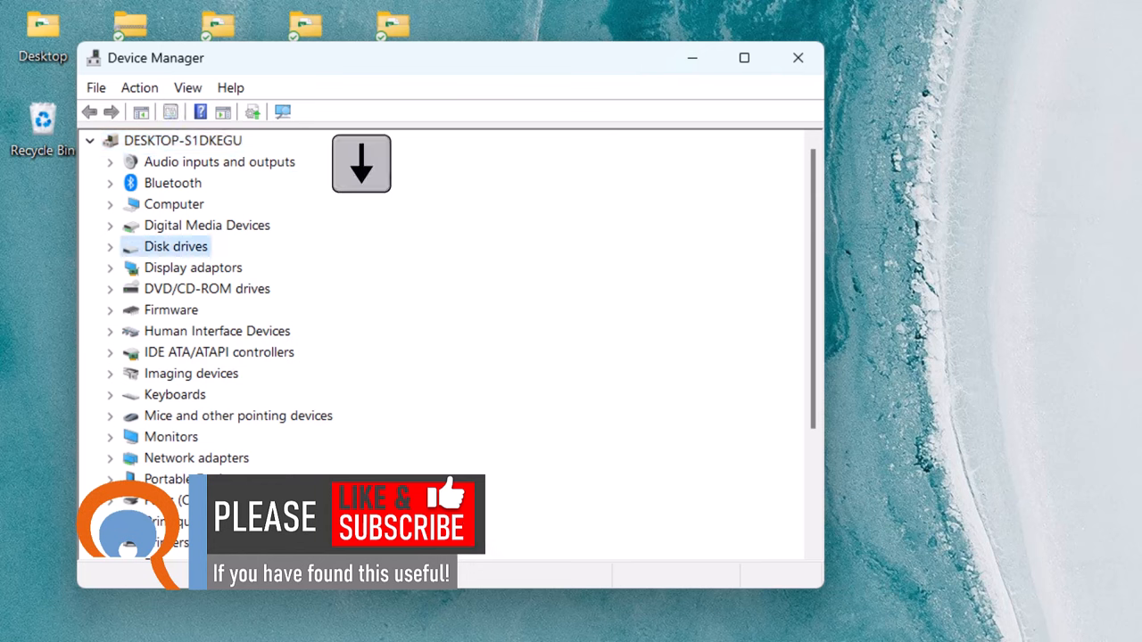
pyautogui.click(238, 415)
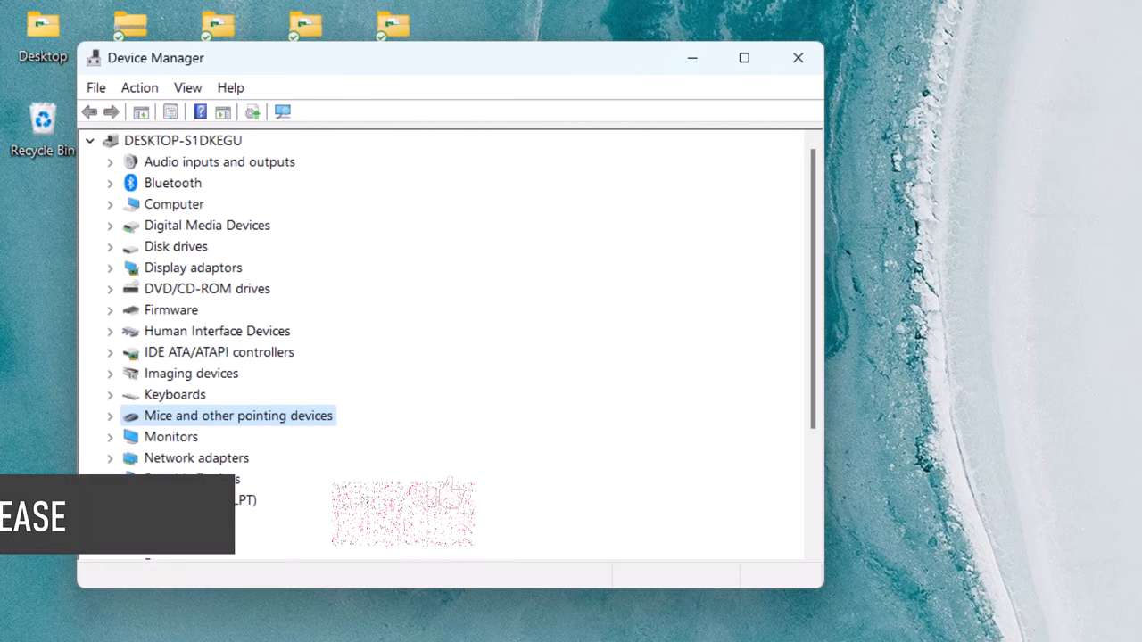
pyautogui.click(110, 415)
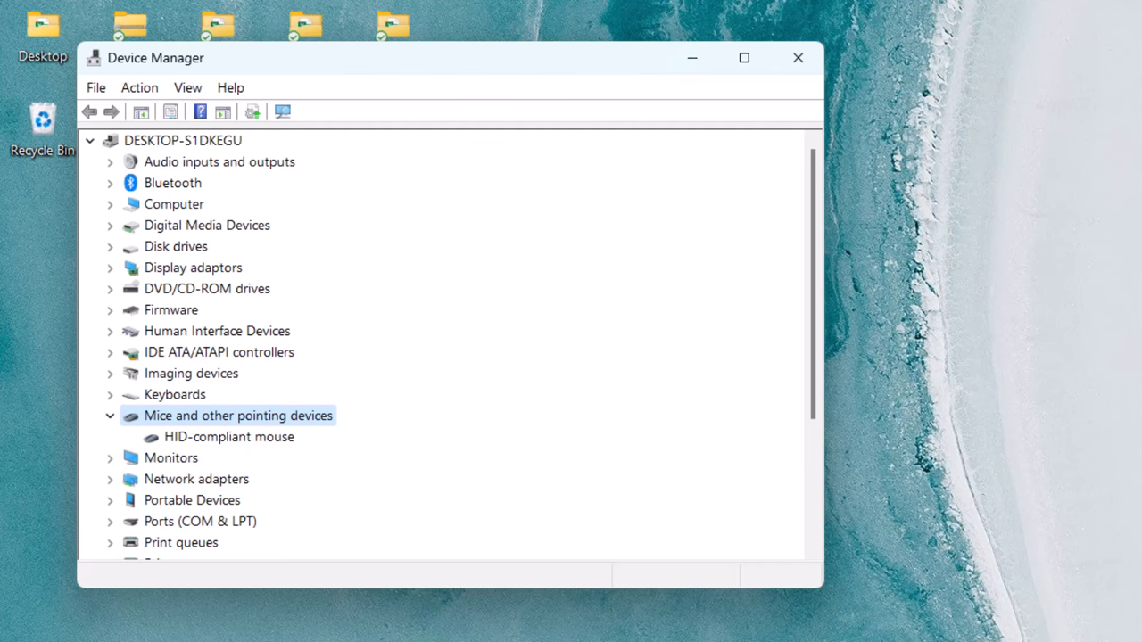
pyautogui.click(228, 436)
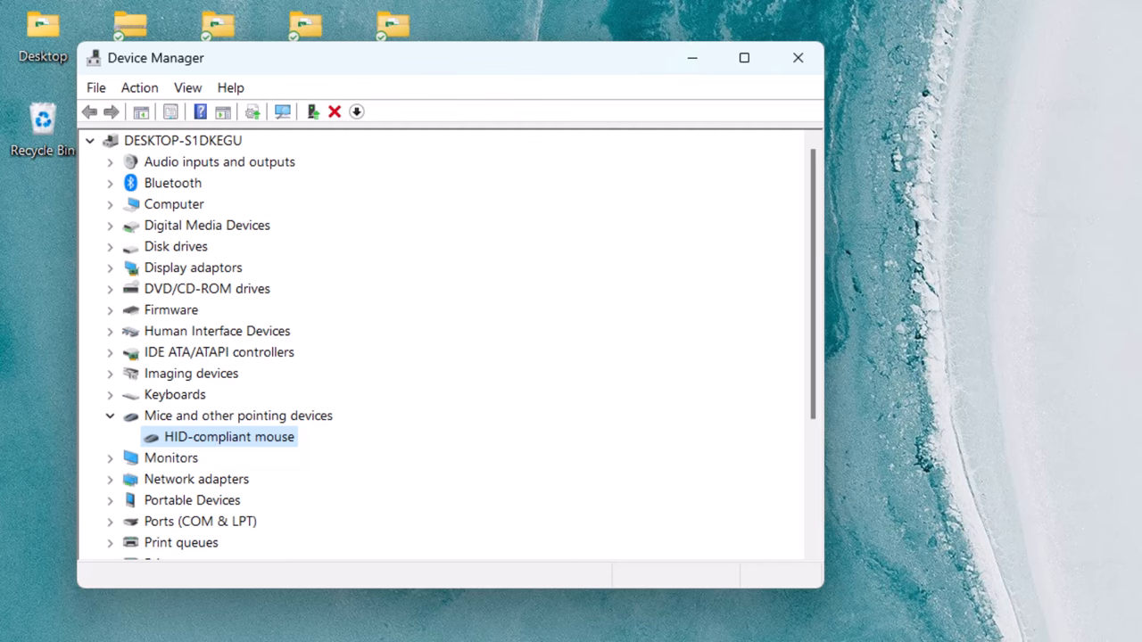
pyautogui.press('shift+f10')
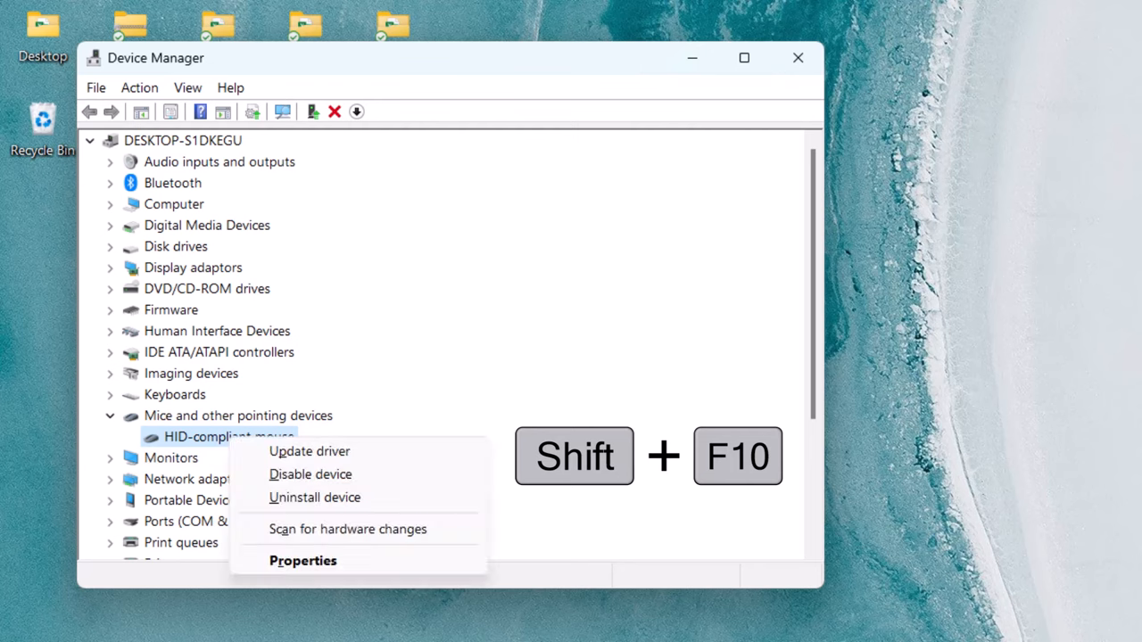
pyautogui.moveTo(309, 450)
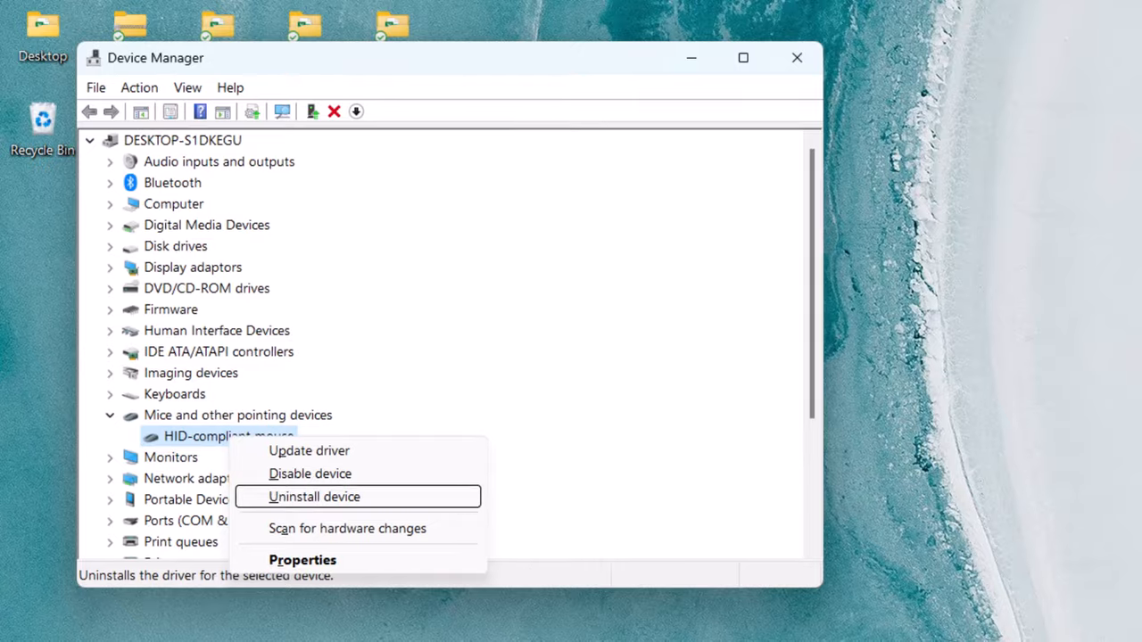
# Choose Uninstall device for the HID-compliant mouse and confirm the removal
pyautogui.click(314, 497)
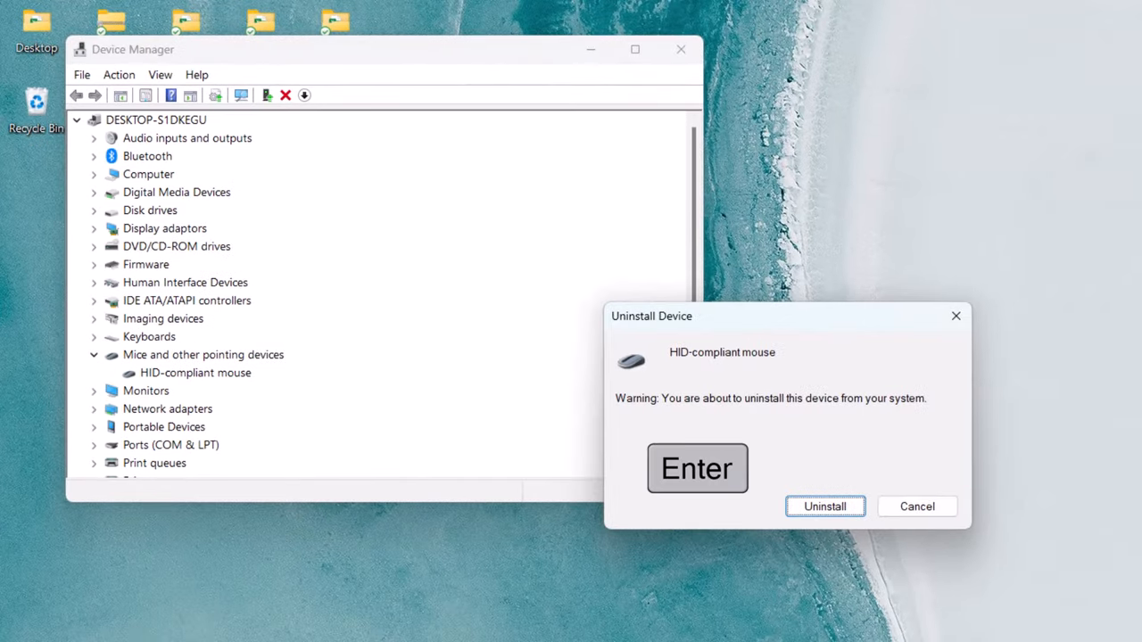
pyautogui.click(823, 506)
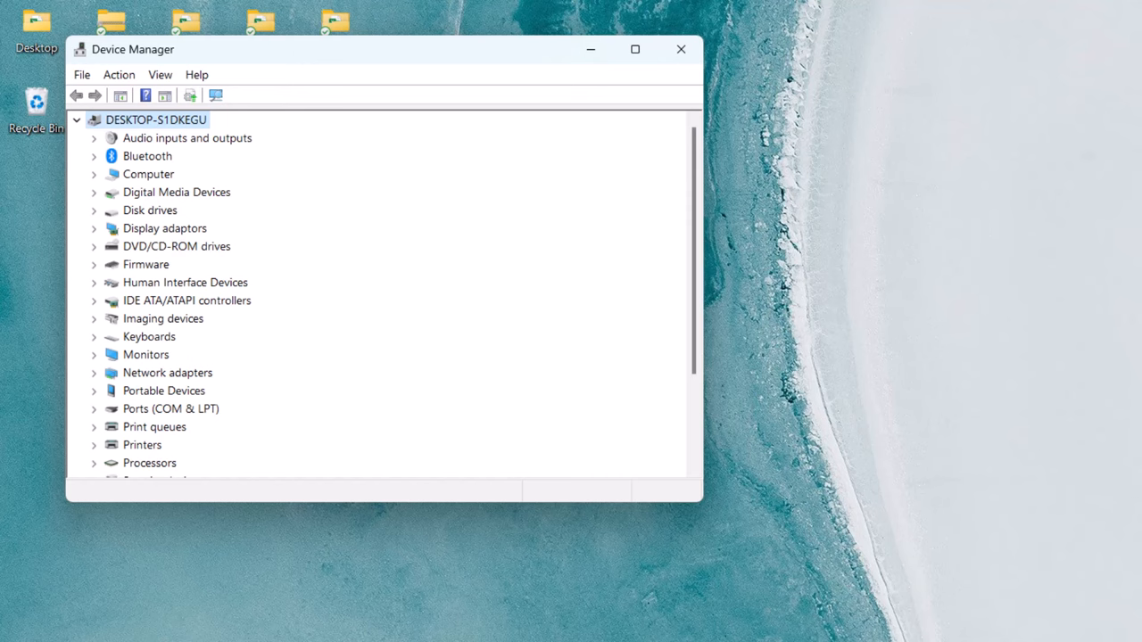
# Close the Device Manager window and return focus to the desktop
pyautogui.press('Alt+F4')
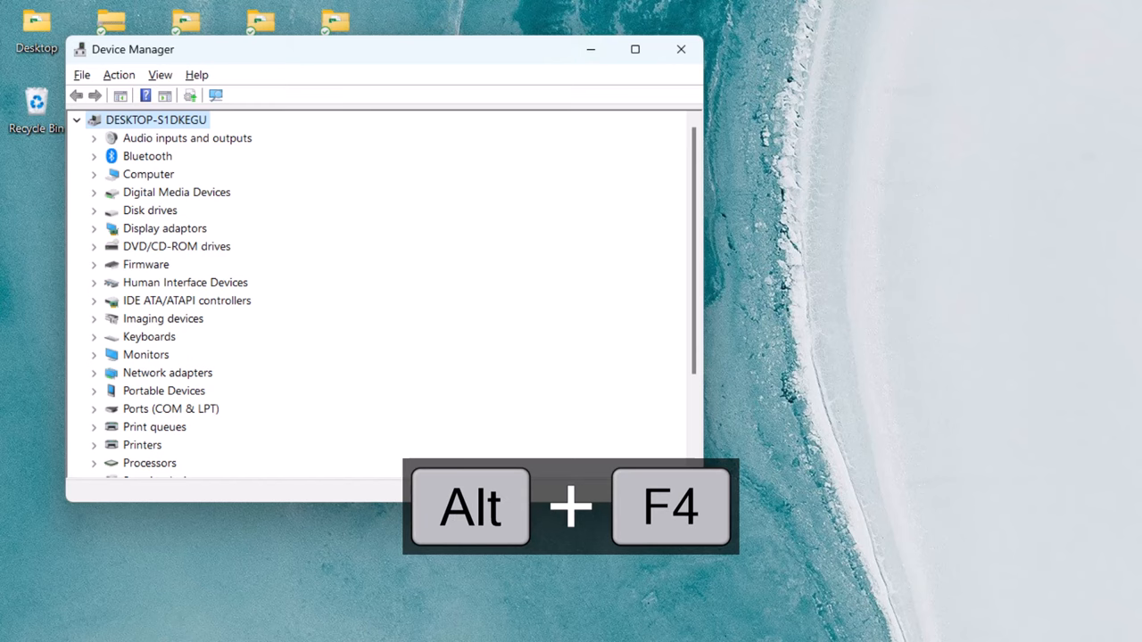
pyautogui.press('Alt+F4')
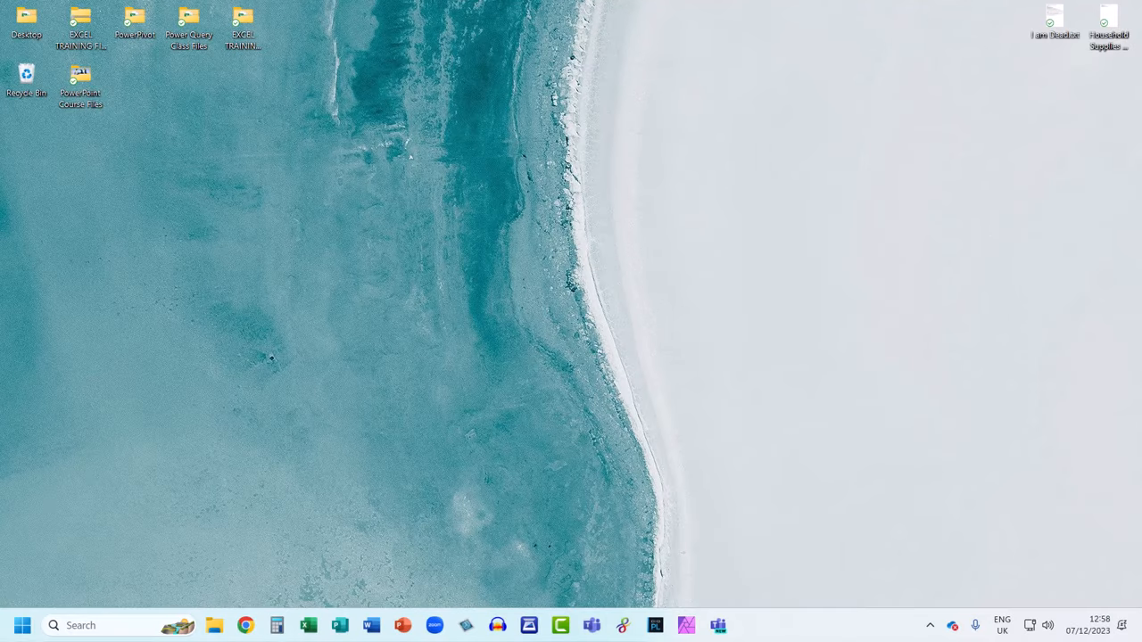
pyautogui.press('Win+D')
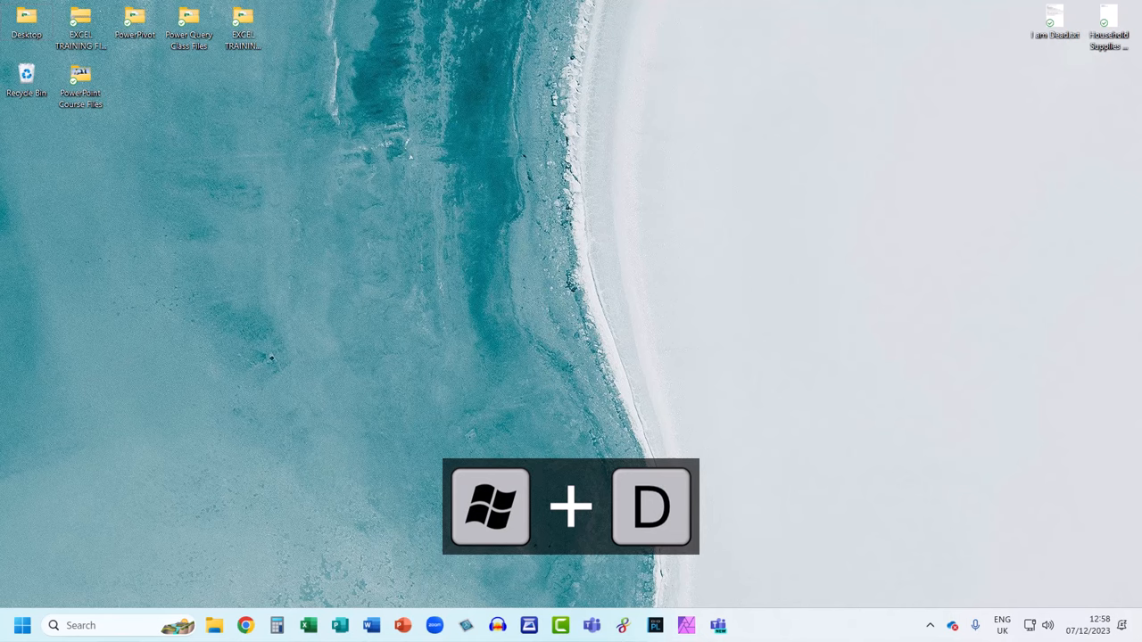
# Confirm Shut down in the Shut Down Windows dialog
pyautogui.press('alt+f4')
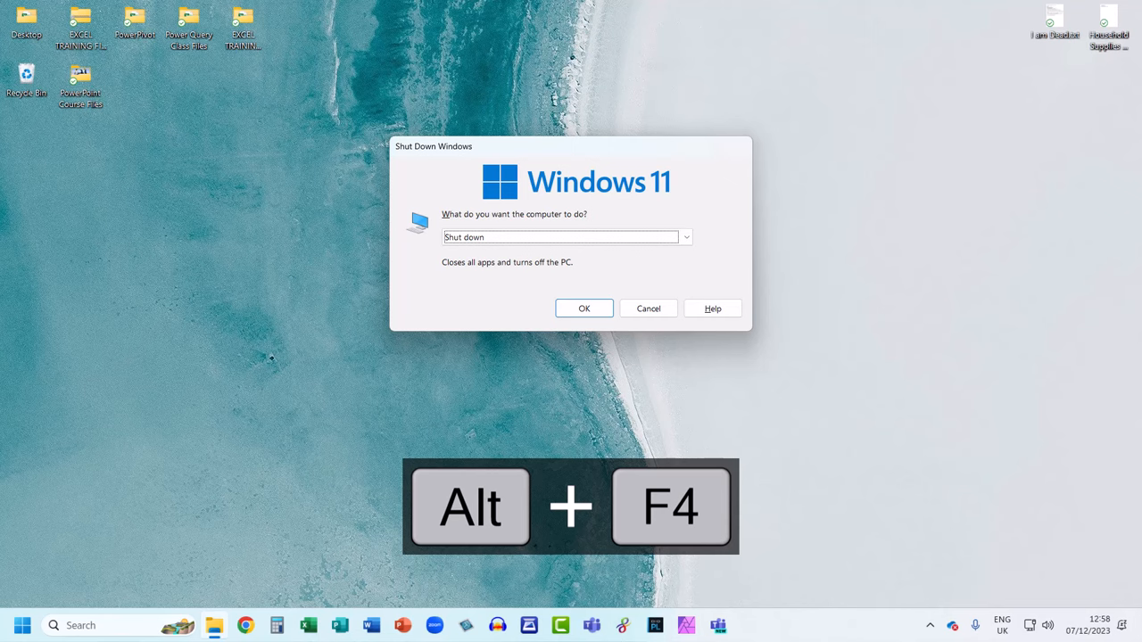
pyautogui.press('alt+f4')
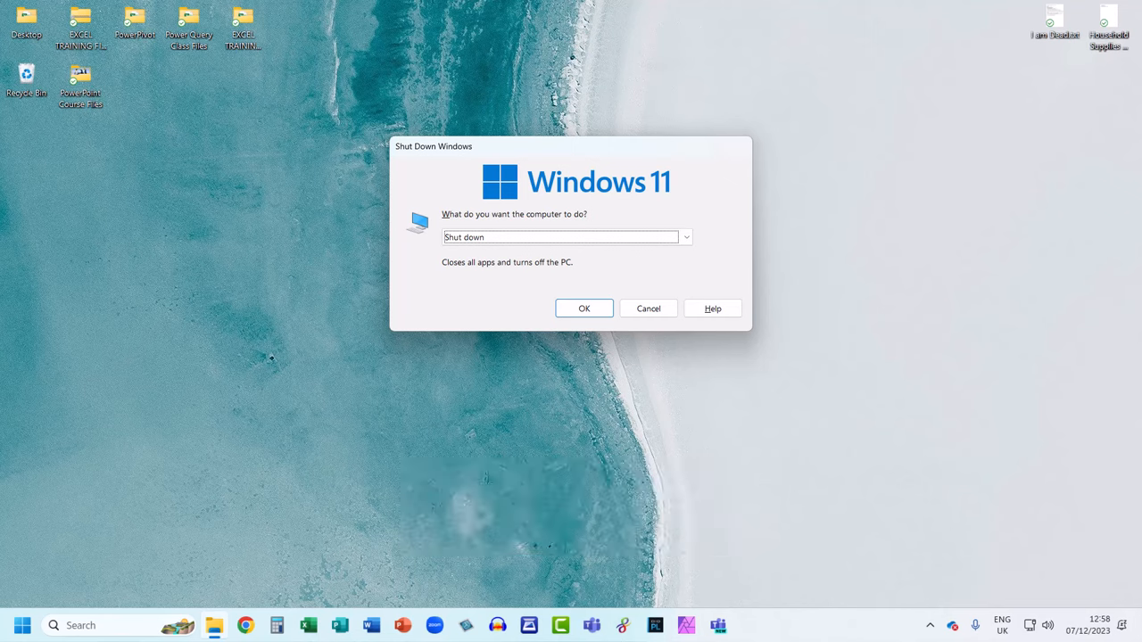
pyautogui.press('Enter')
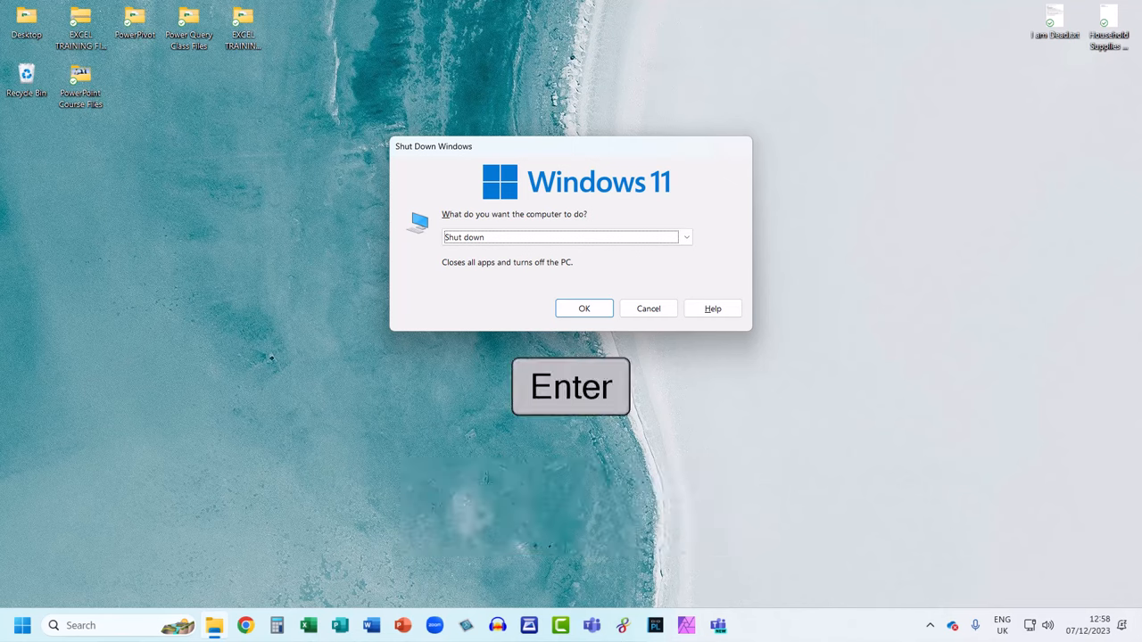